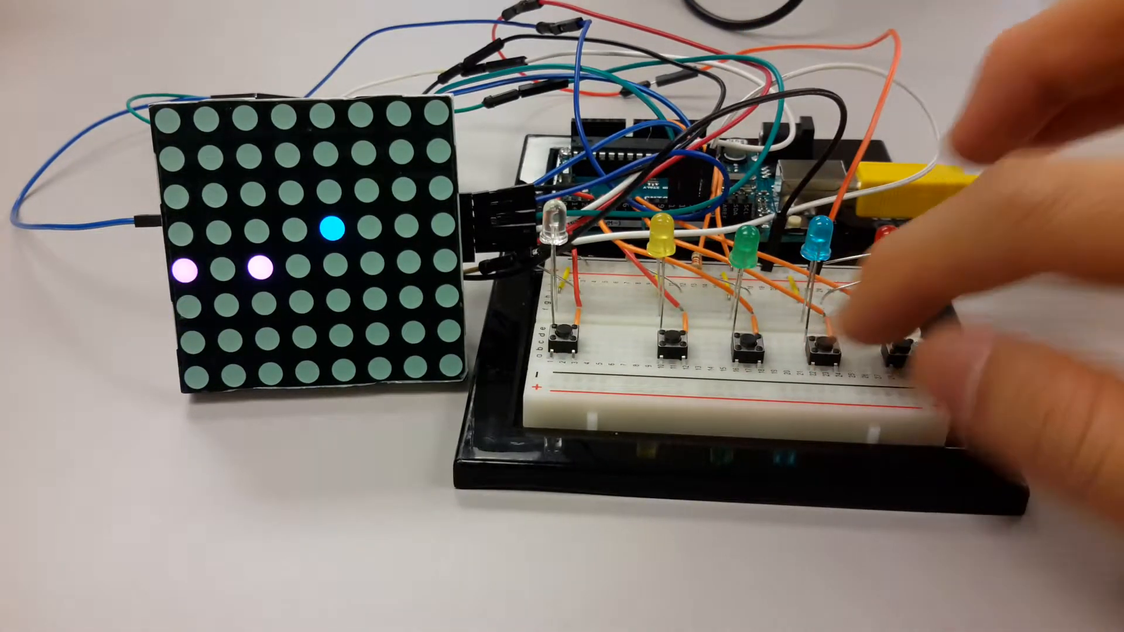
- Drop the blue player's piece into the bottom of the leftmost column via the breadboard push button
{"action": "left_click", "coordinate": [889, 348]}
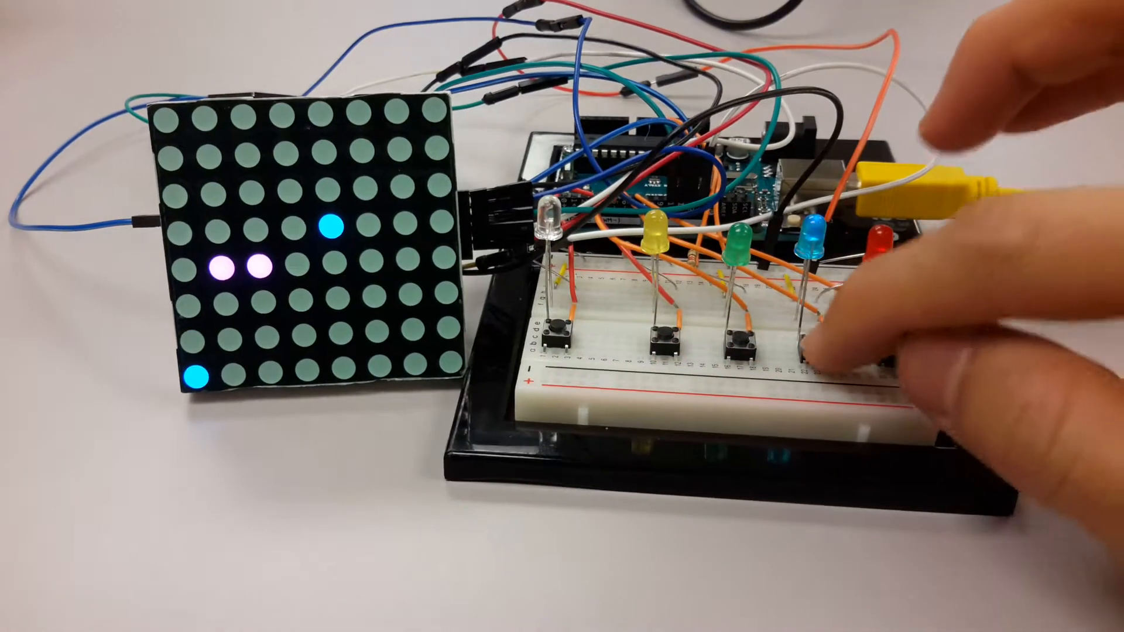